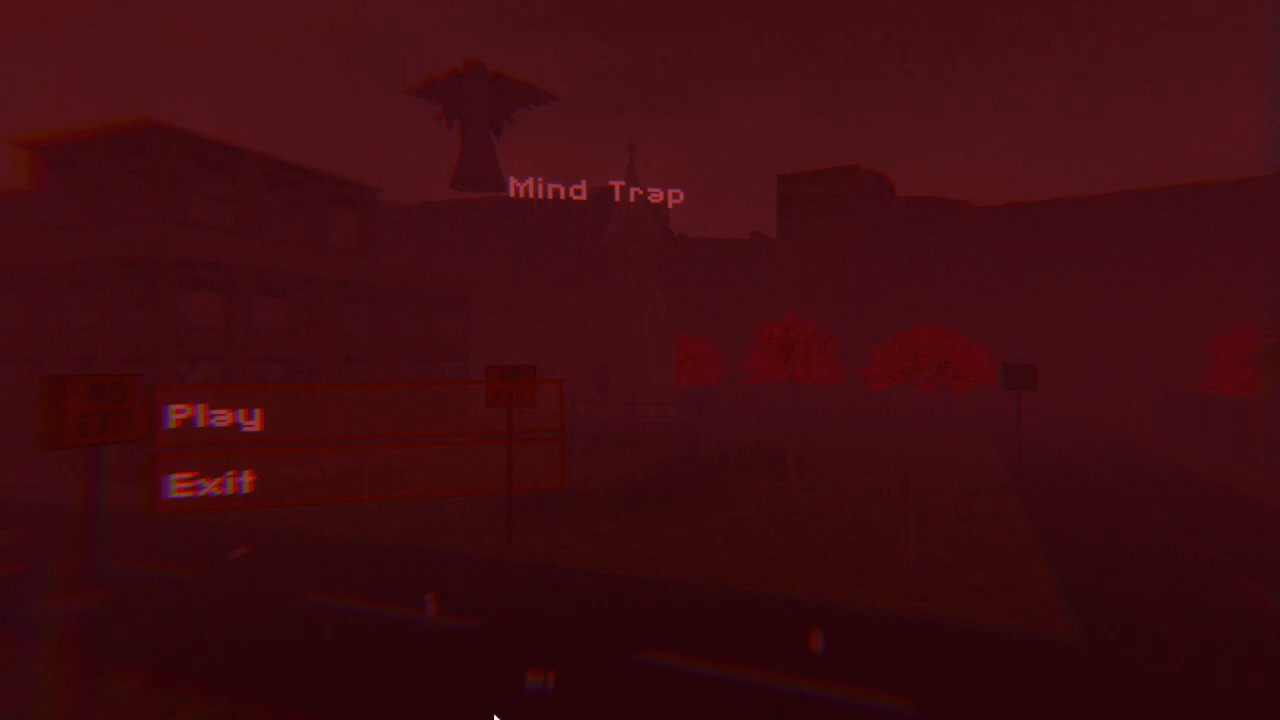
pyautogui.moveTo(356, 392)
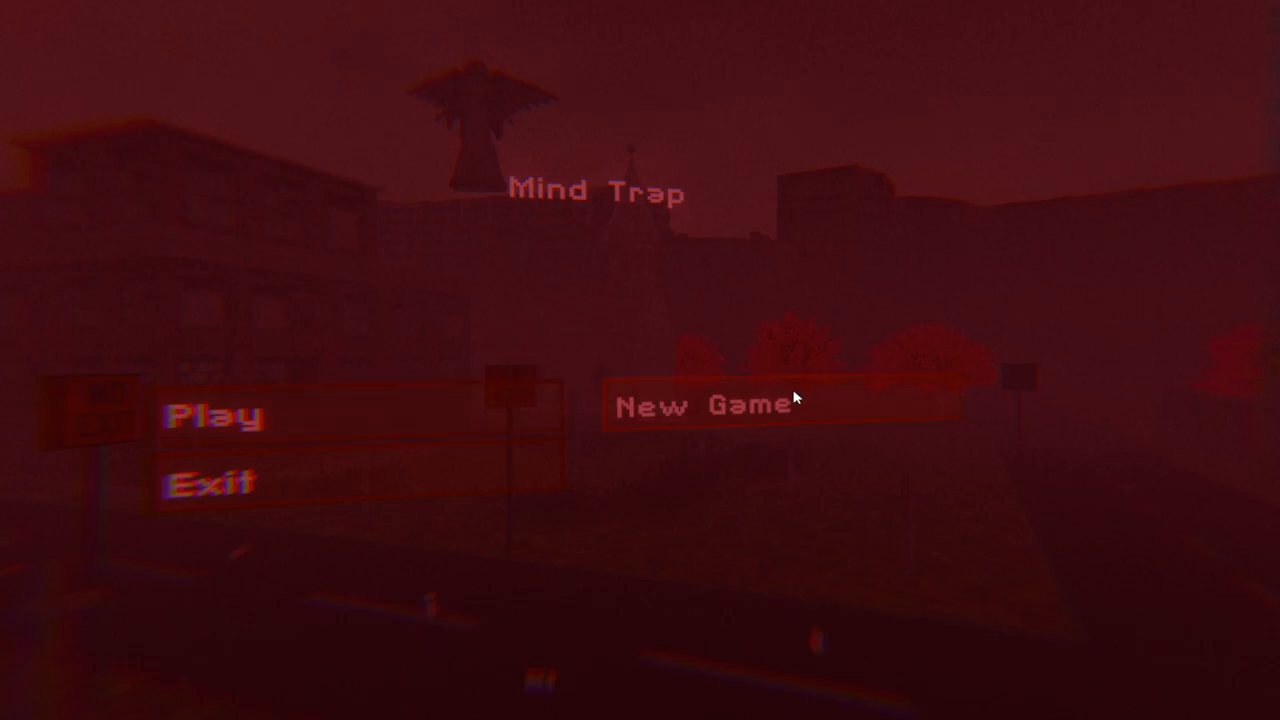
# Step: Start a new game and approach the pill bottle on the dark table
pyautogui.click(704, 404)
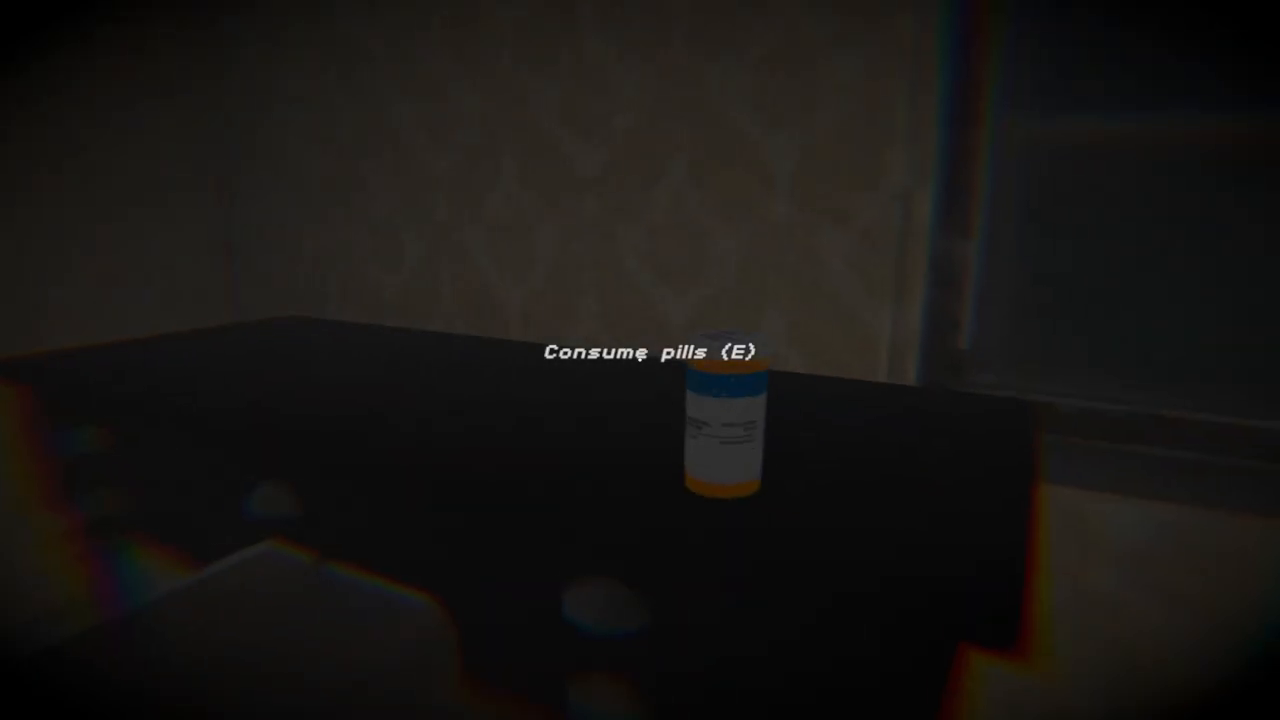
pyautogui.press('e')
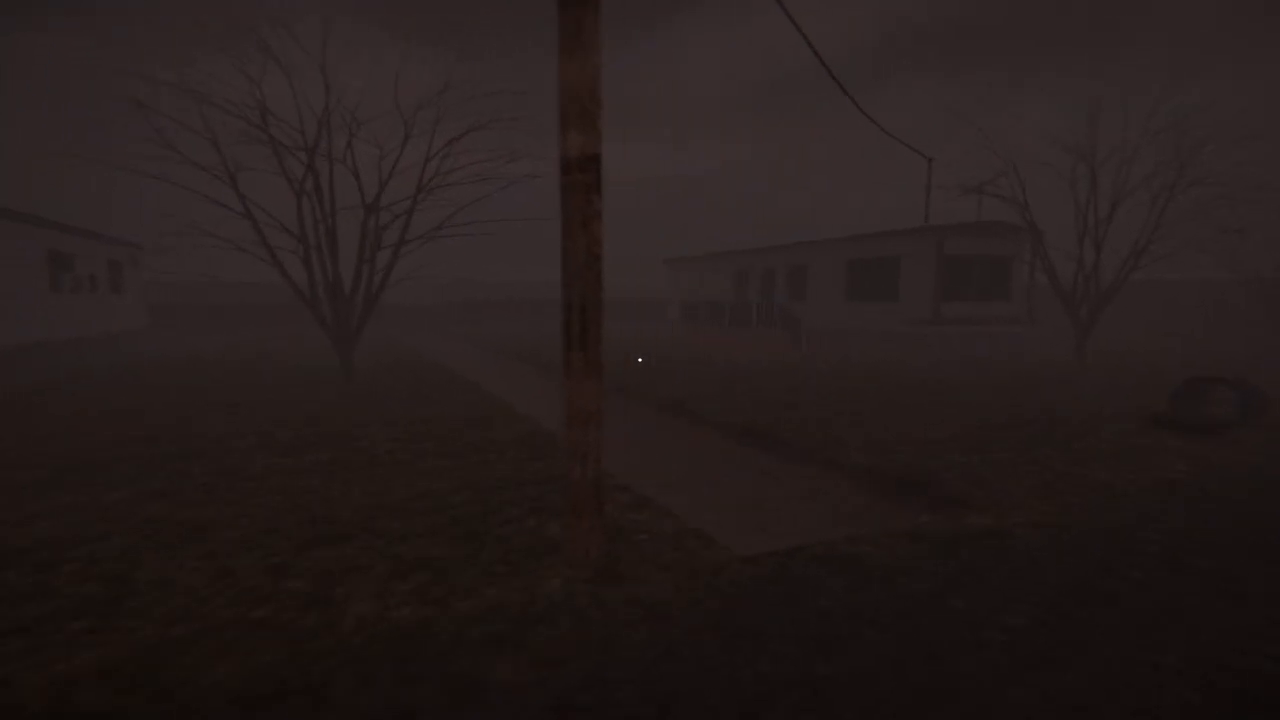
pyautogui.moveTo(640, 360)
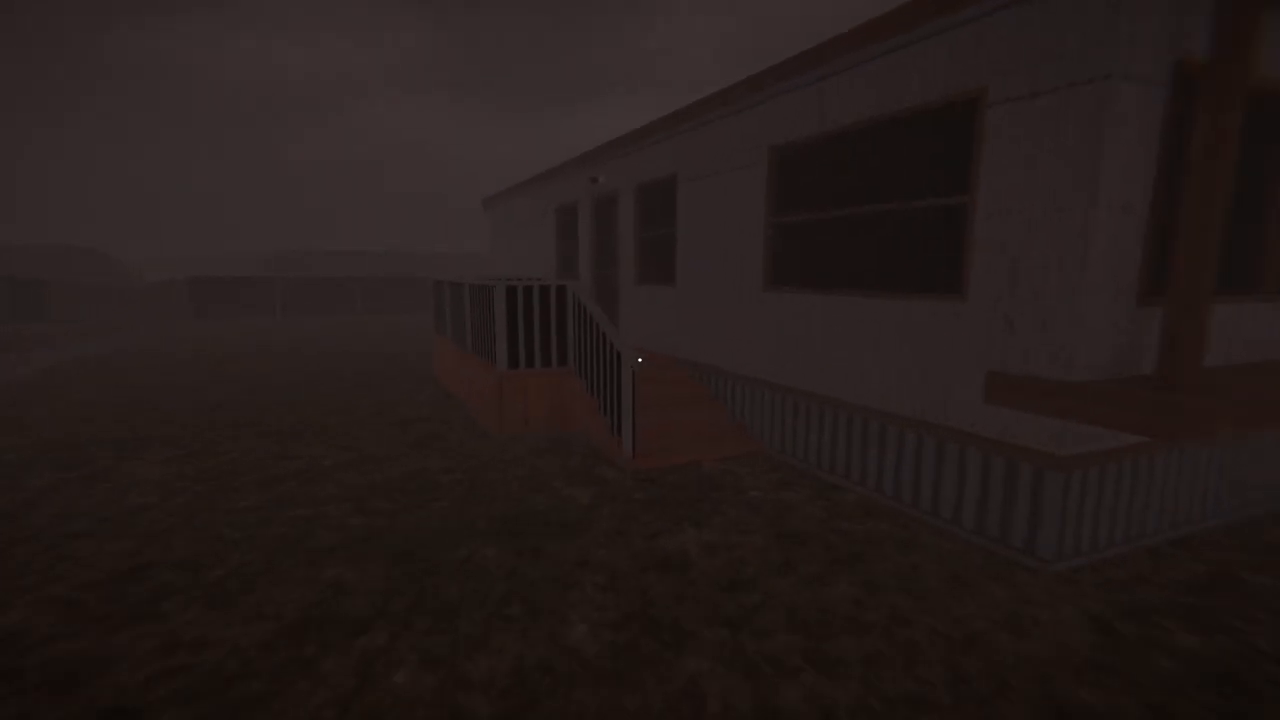
pyautogui.moveTo(640, 360)
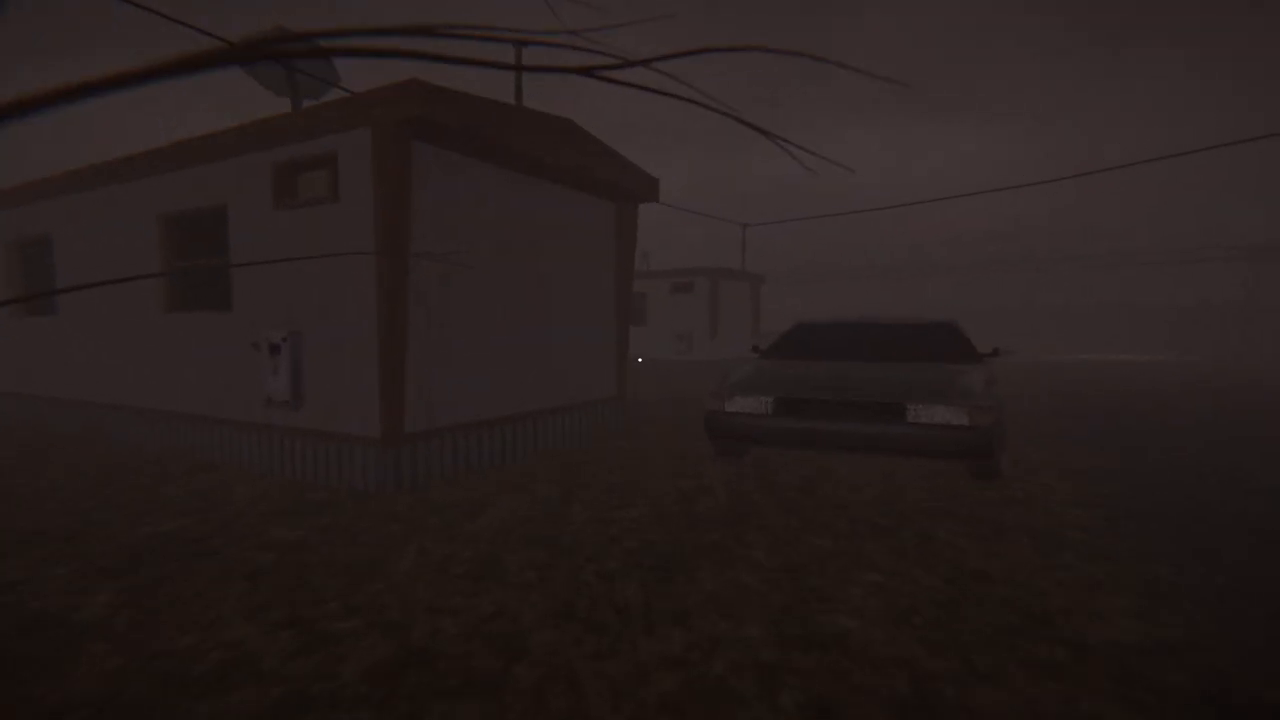
pyautogui.moveTo(640, 360)
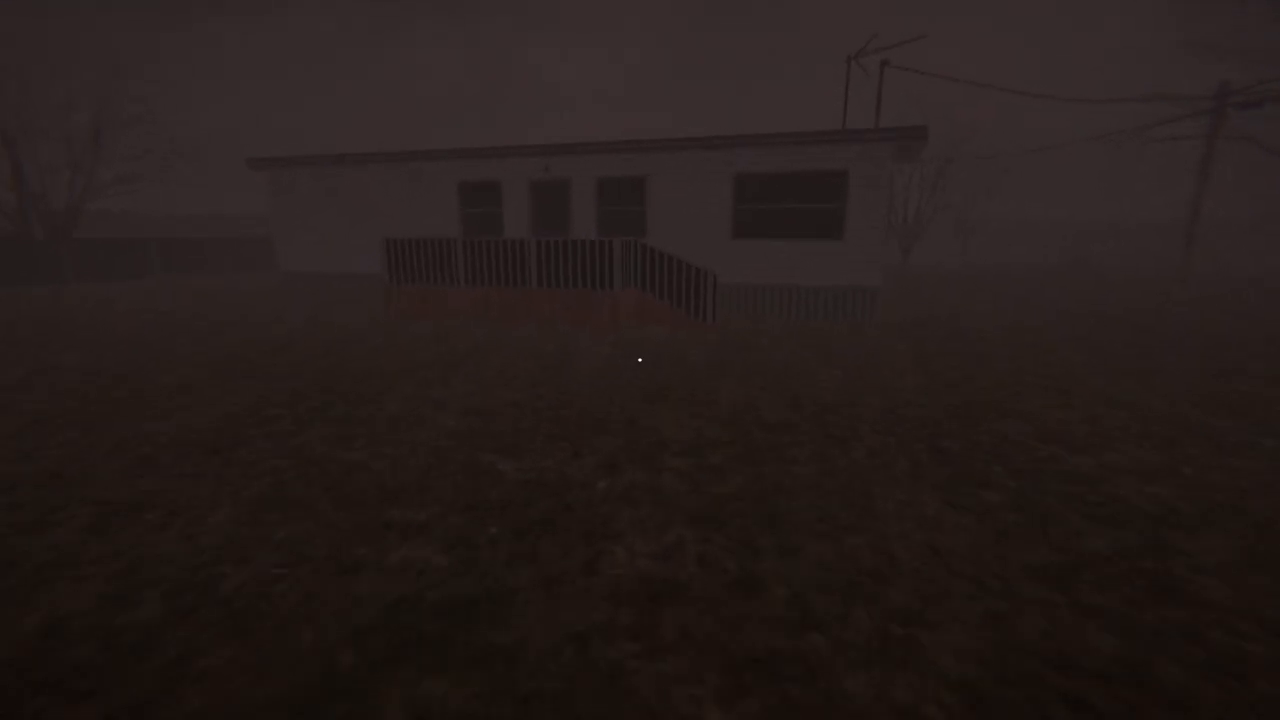
pyautogui.moveTo(640, 360)
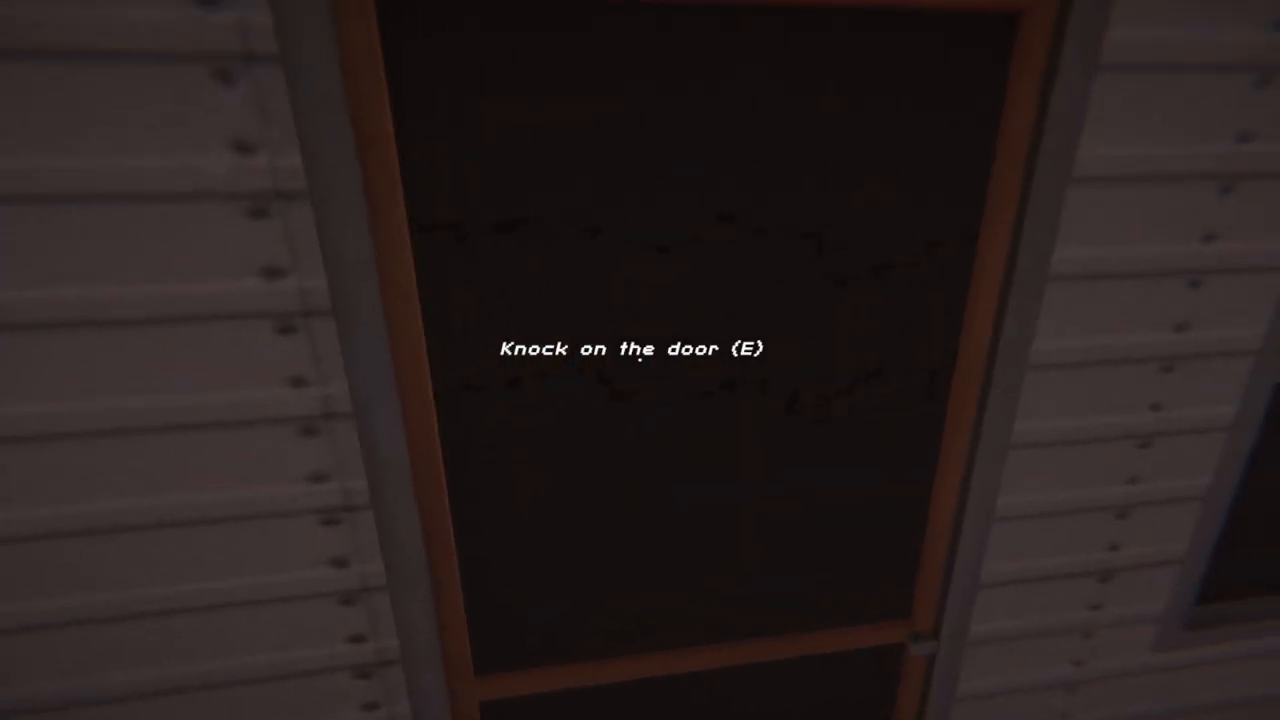